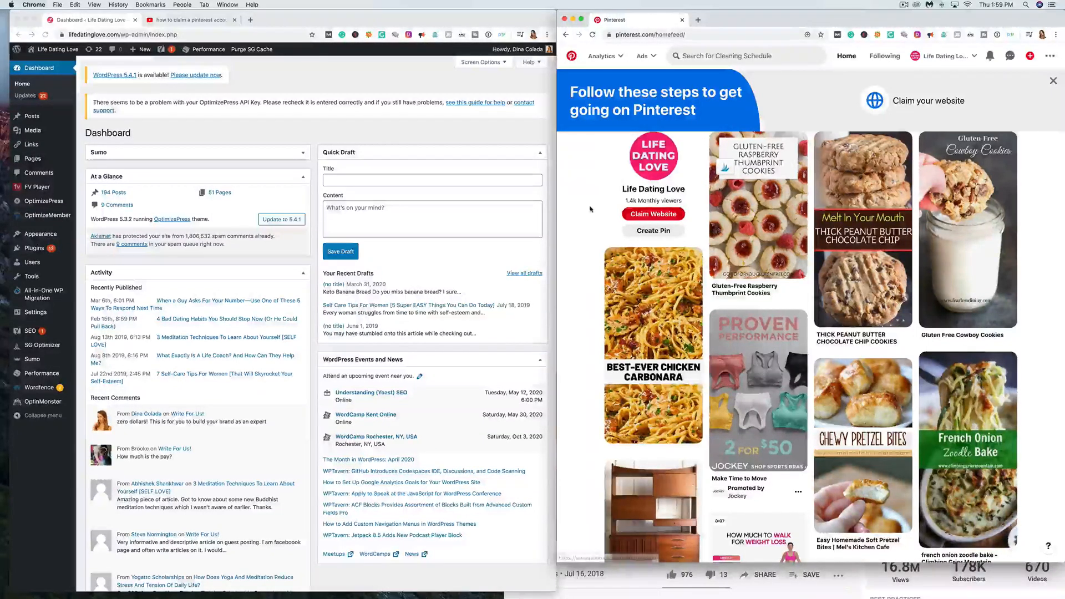
mouse_move(653, 214)
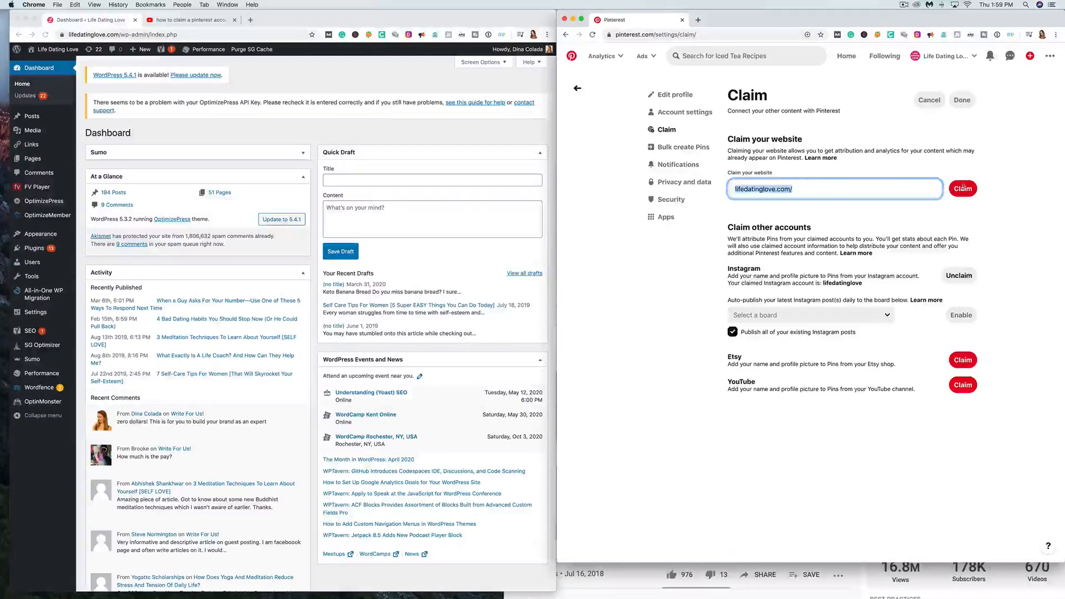
Submit lifedatinglove.com/ for claiming to bring up the claim-method choices.
left_click(962, 188)
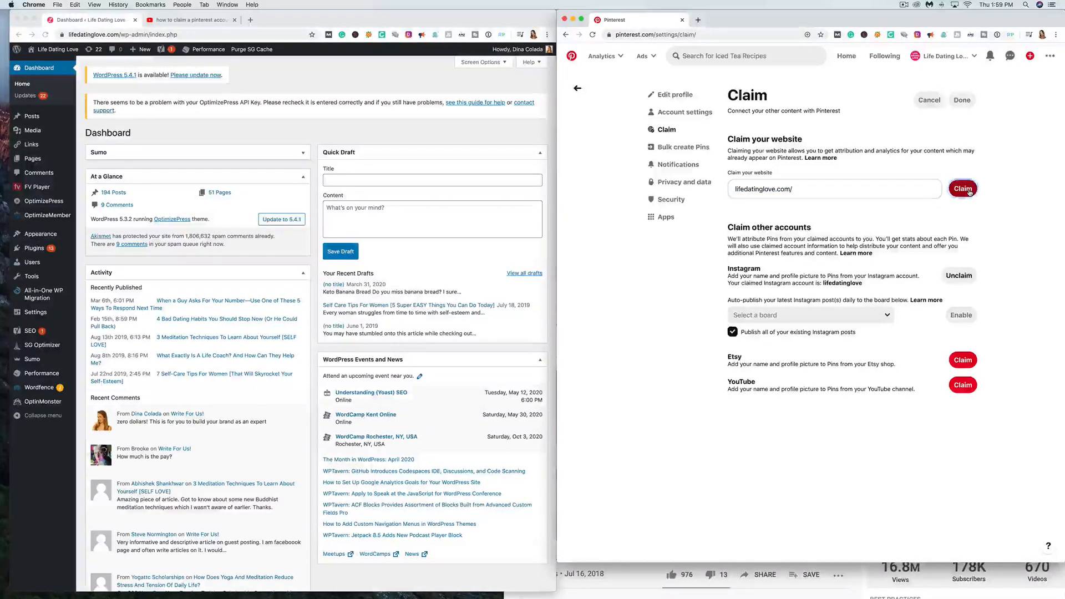
left_click(962, 188)
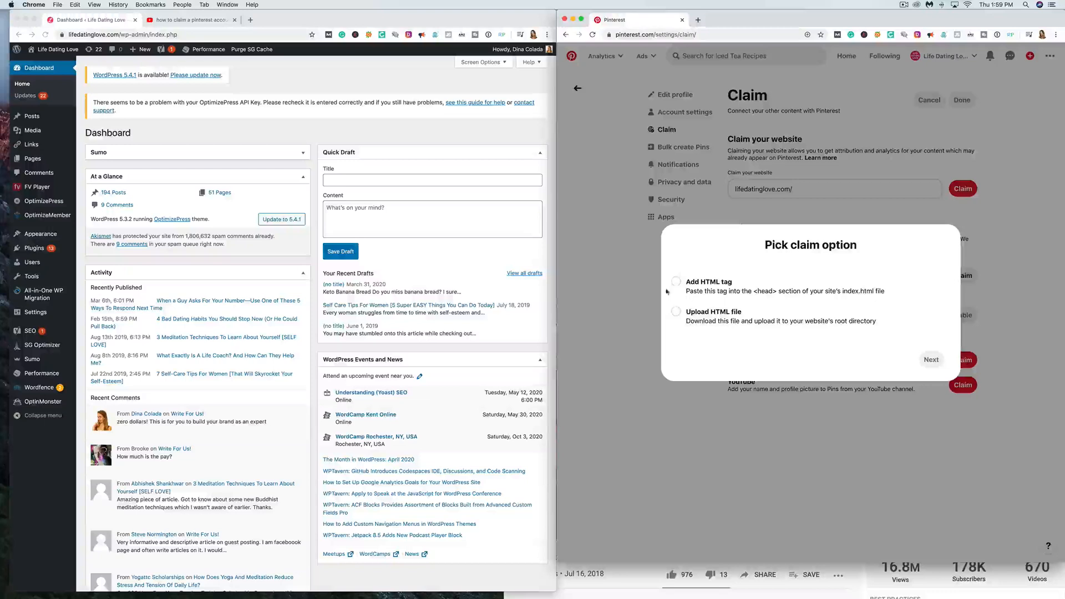
Choose the HTML tag method, copy the domain-verify meta tag, then return to claim options.
left_click(677, 281)
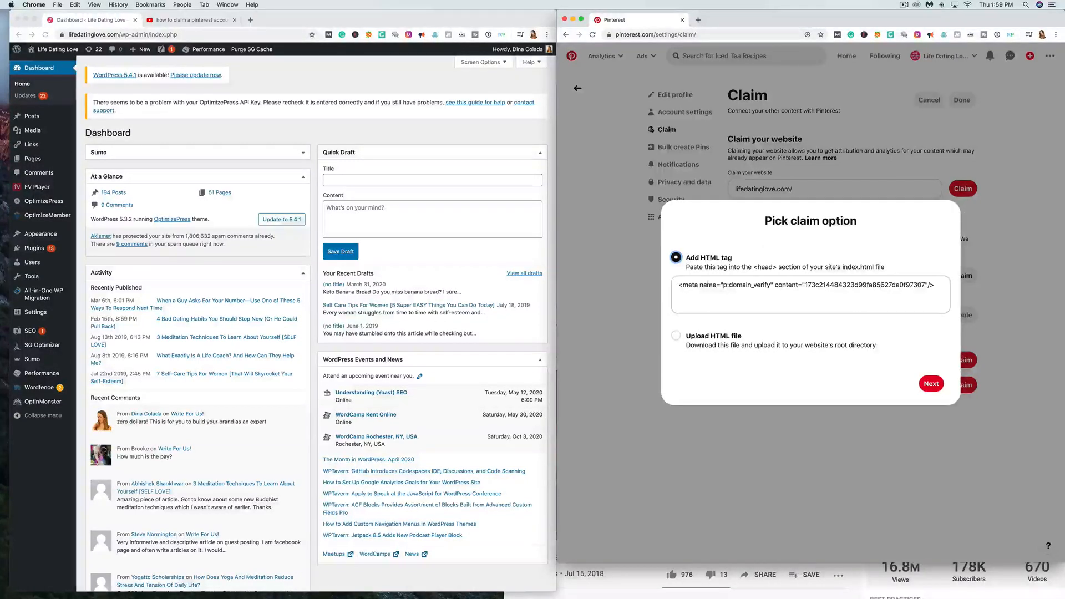
left_click(808, 295)
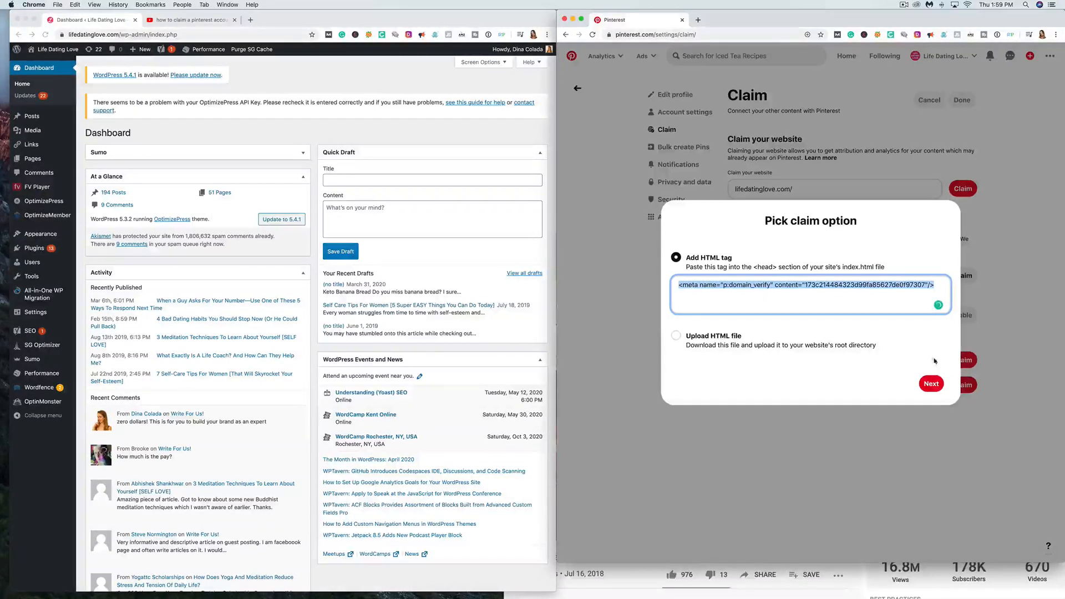
left_click(931, 383)
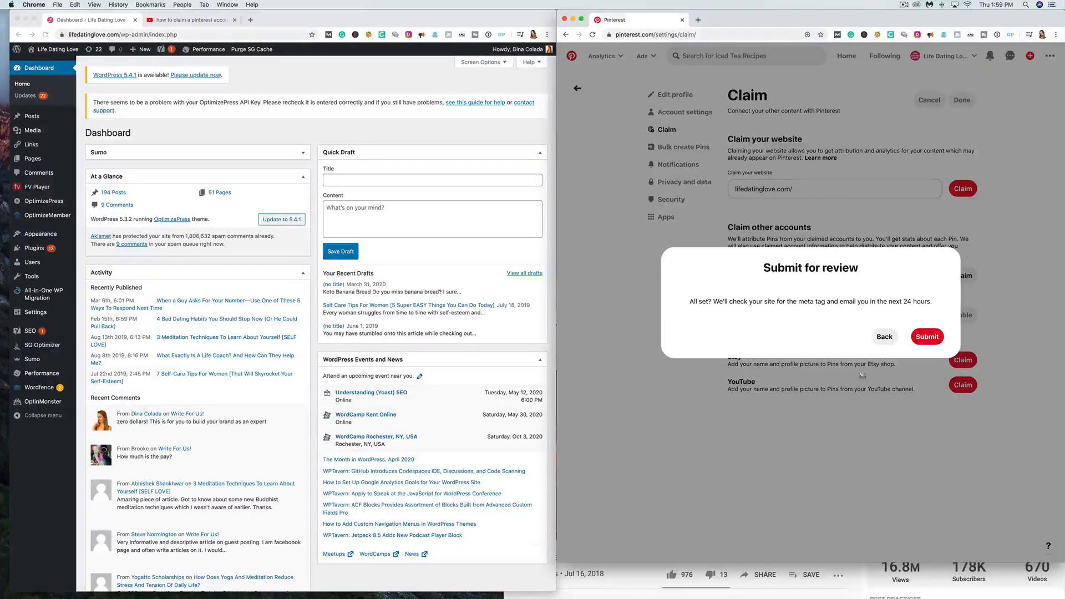
mouse_move(883, 336)
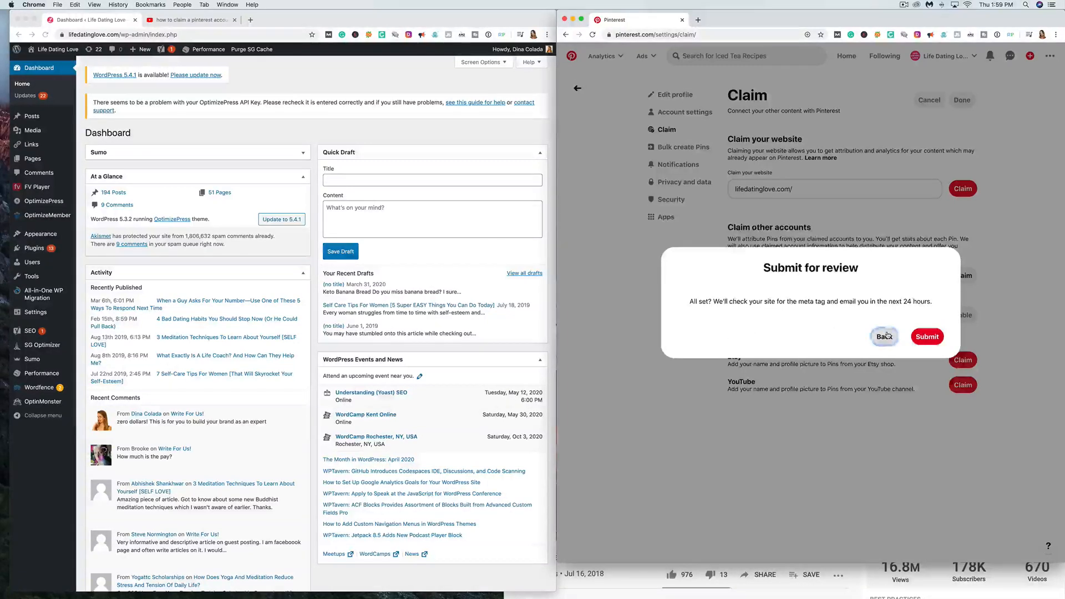
left_click(883, 336)
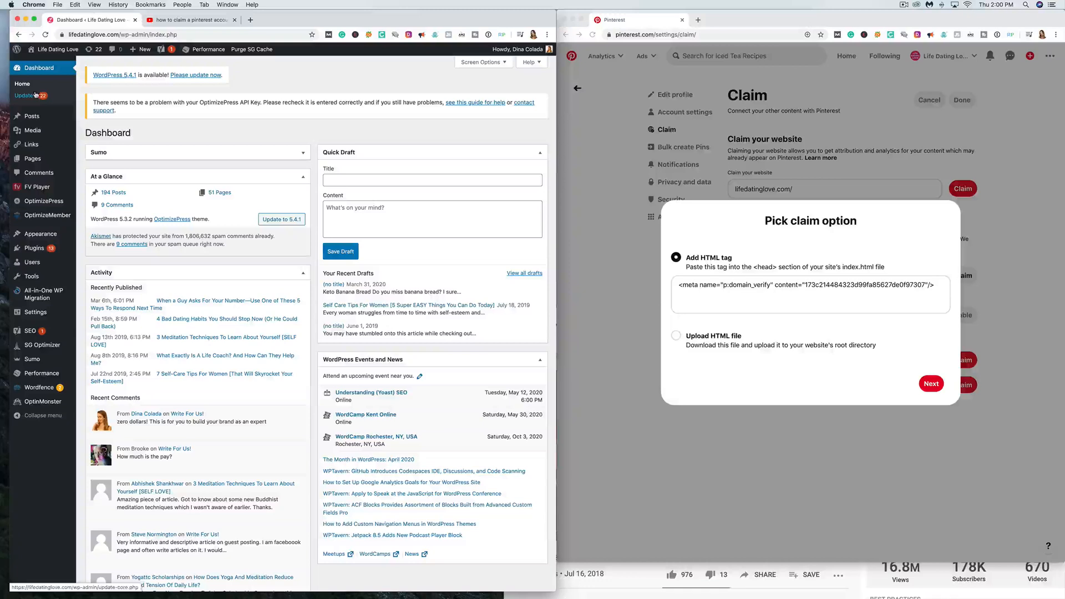
Navigate from SEO General to Yoast SEO's Social settings, landing on the Facebook tab.
left_click(36, 312)
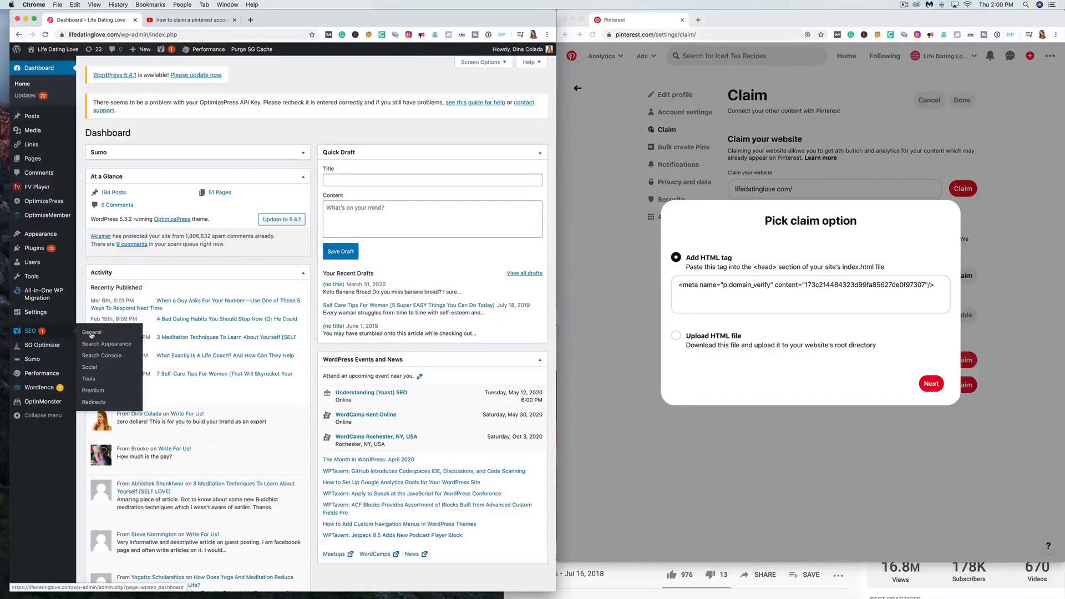
left_click(92, 332)
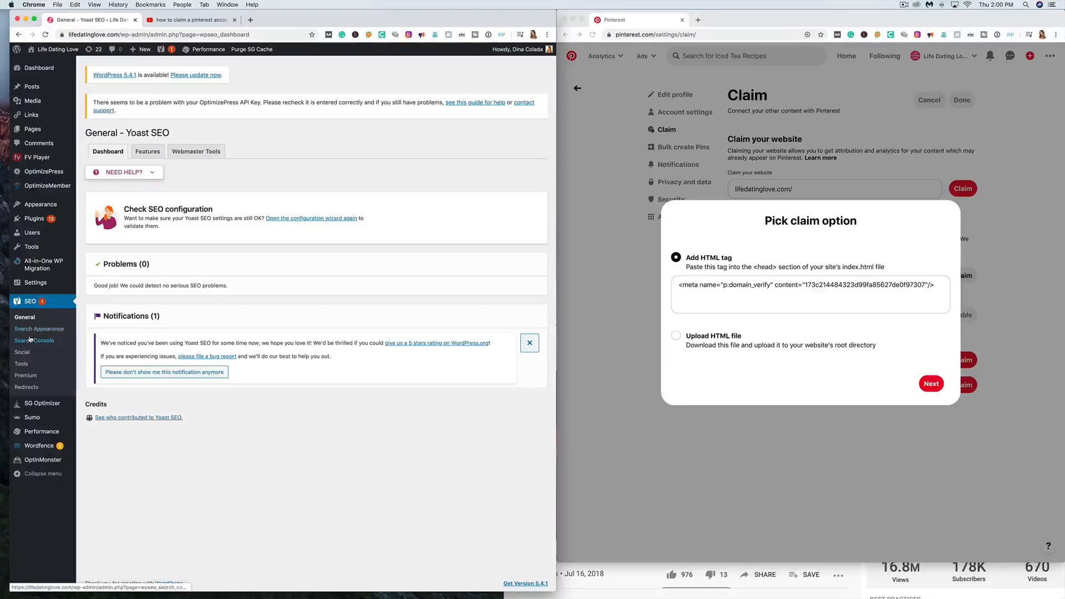
left_click(34, 340)
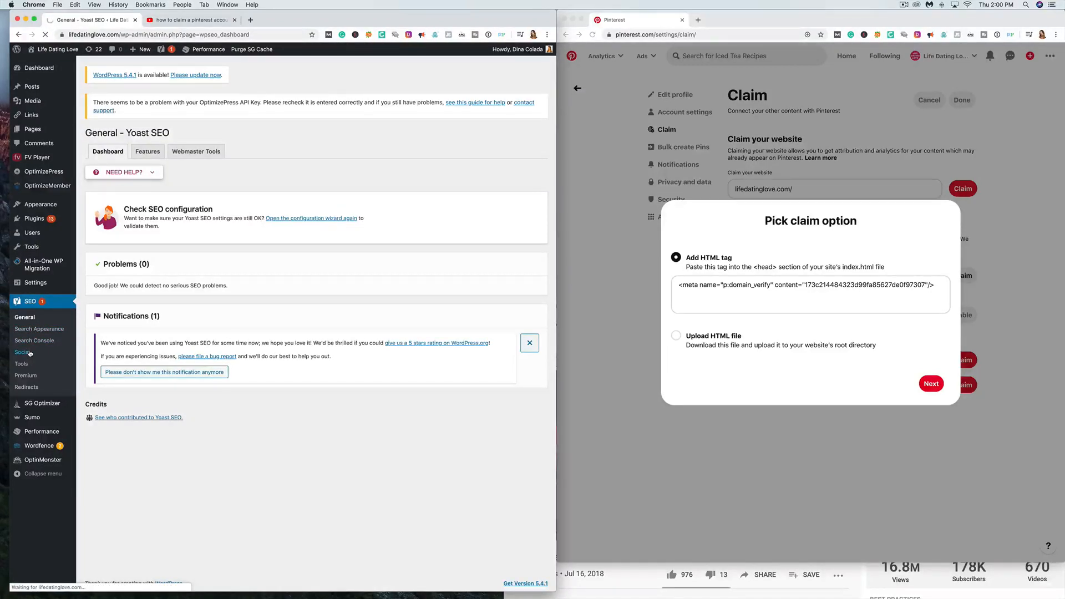
left_click(23, 352)
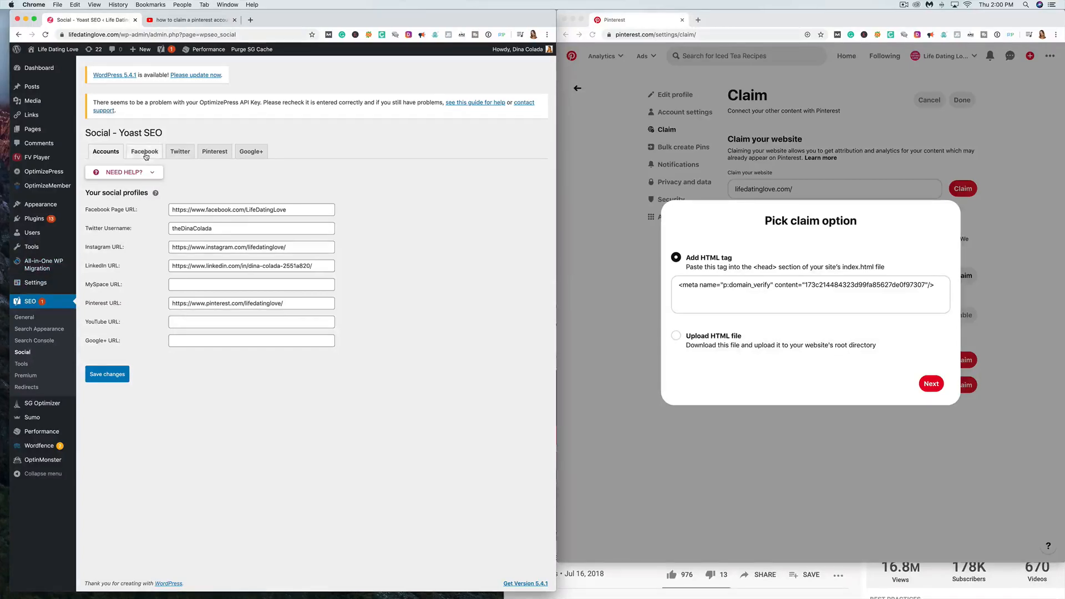
left_click(144, 151)
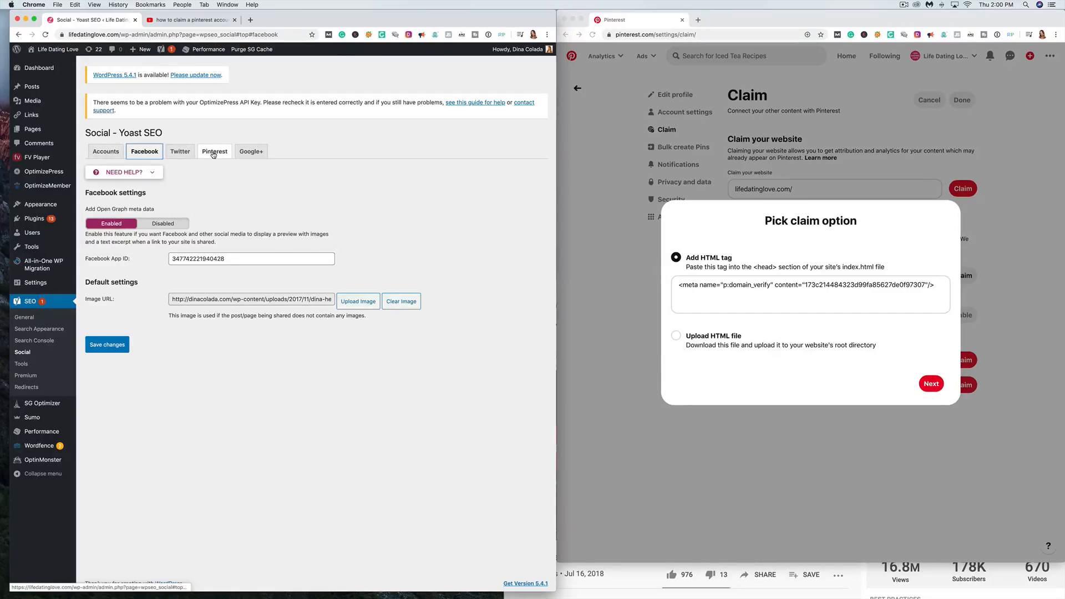
Switch to the Pinterest tab and paste the meta tag into the confirmation field.
left_click(214, 150)
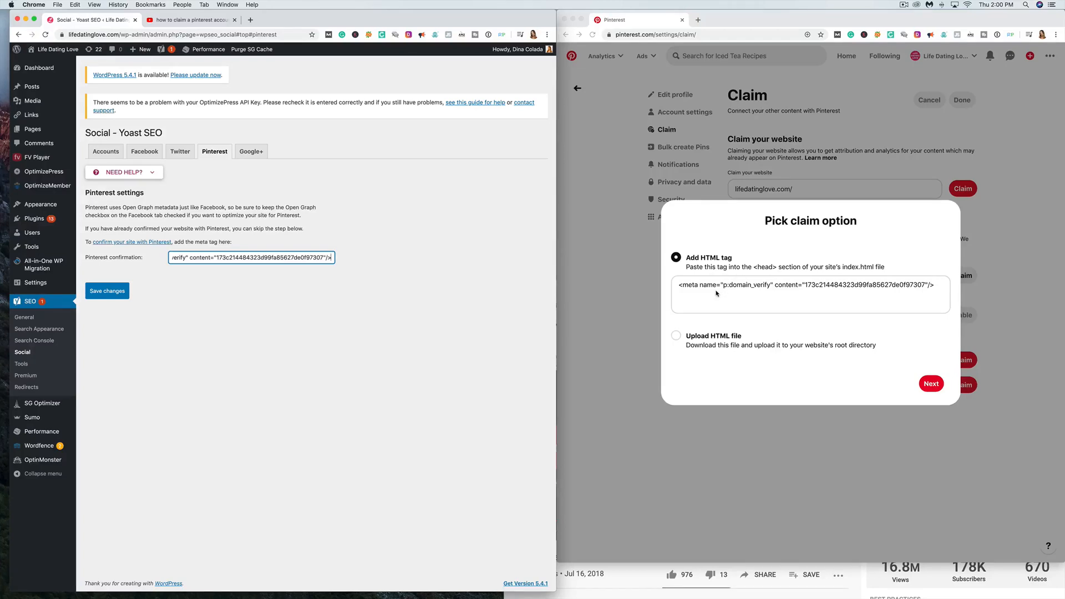
mouse_move(372, 312)
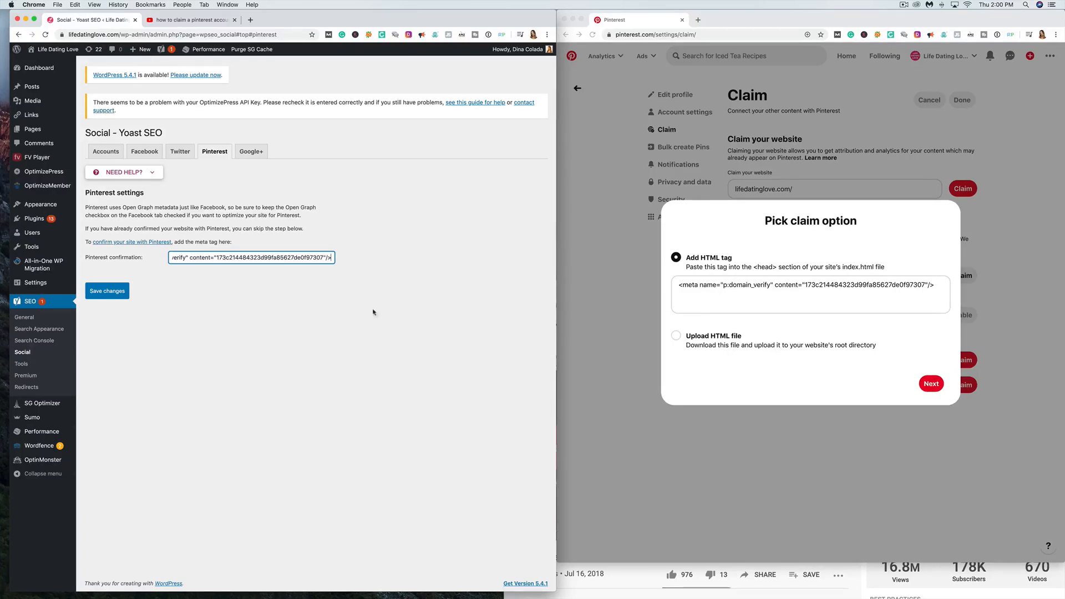
Save the Pinterest confirmation setting twice, leaving only the verification code stored.
left_click(106, 290)
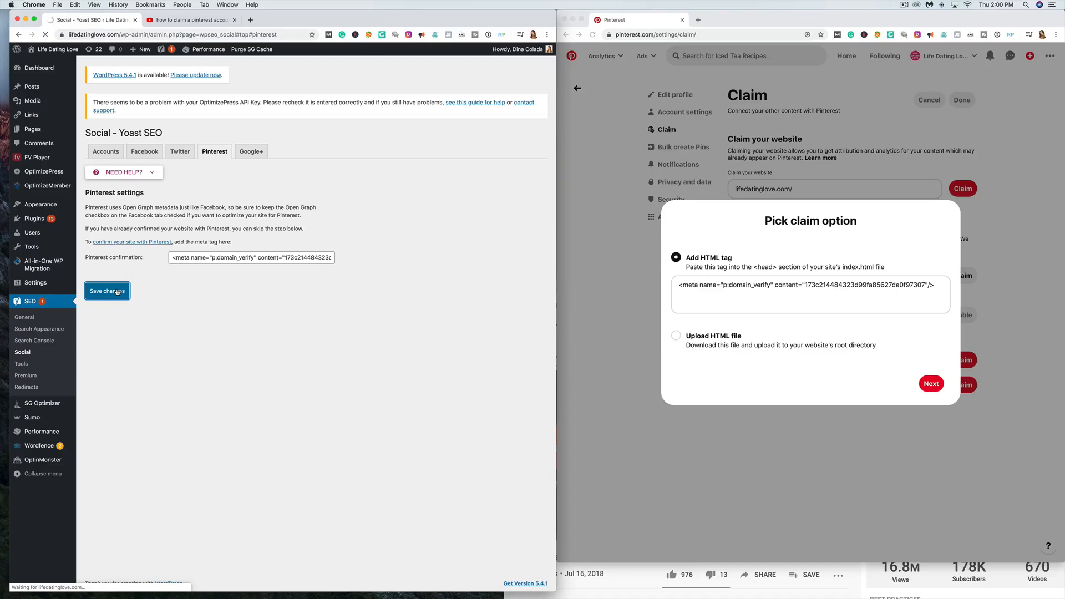
left_click(107, 291)
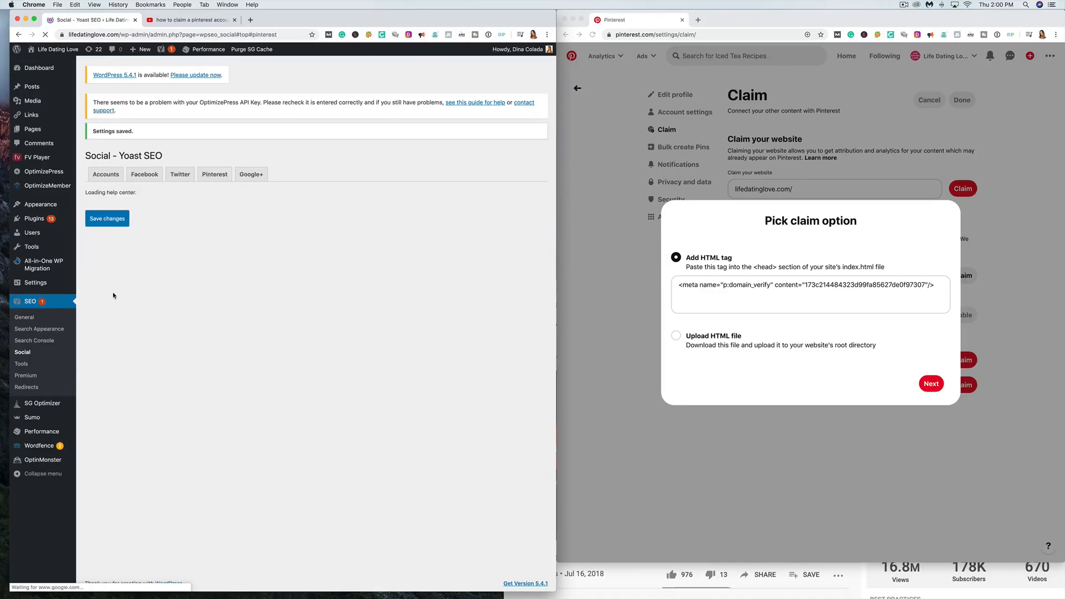
left_click(214, 174)
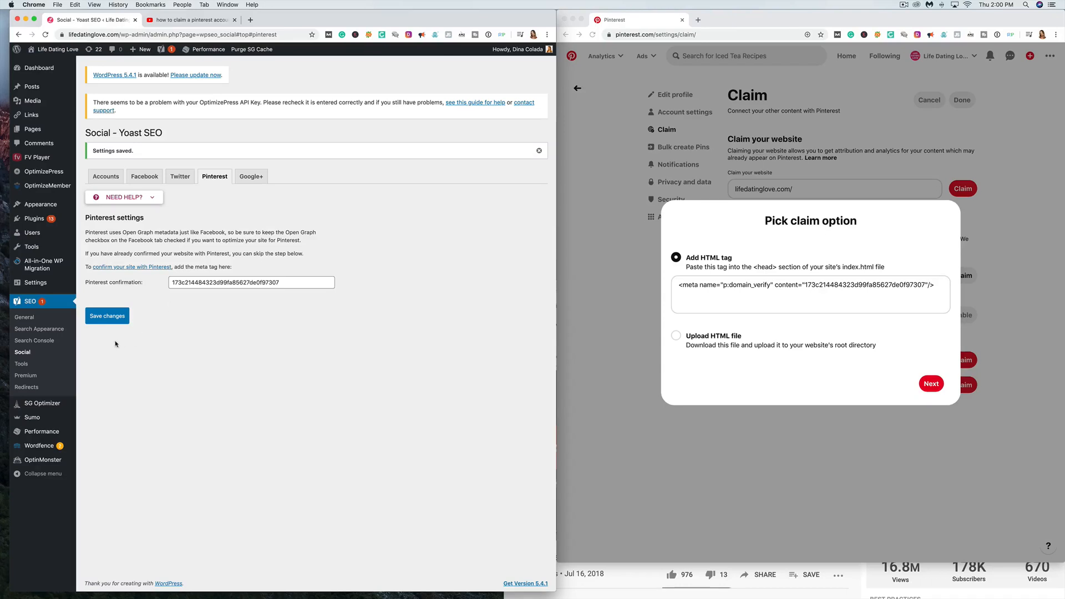
left_click(107, 315)
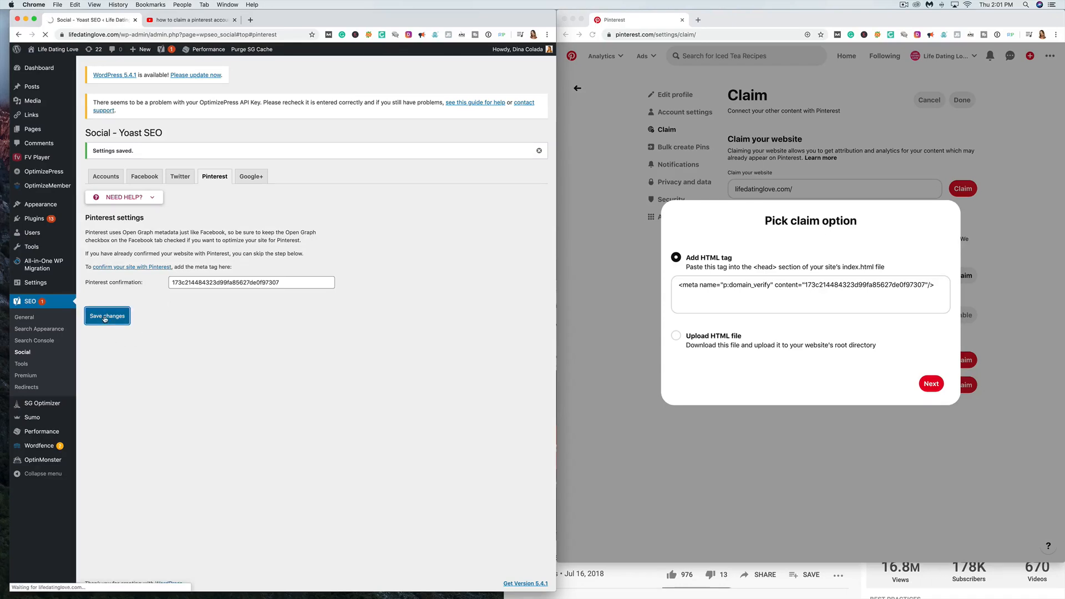
left_click(106, 315)
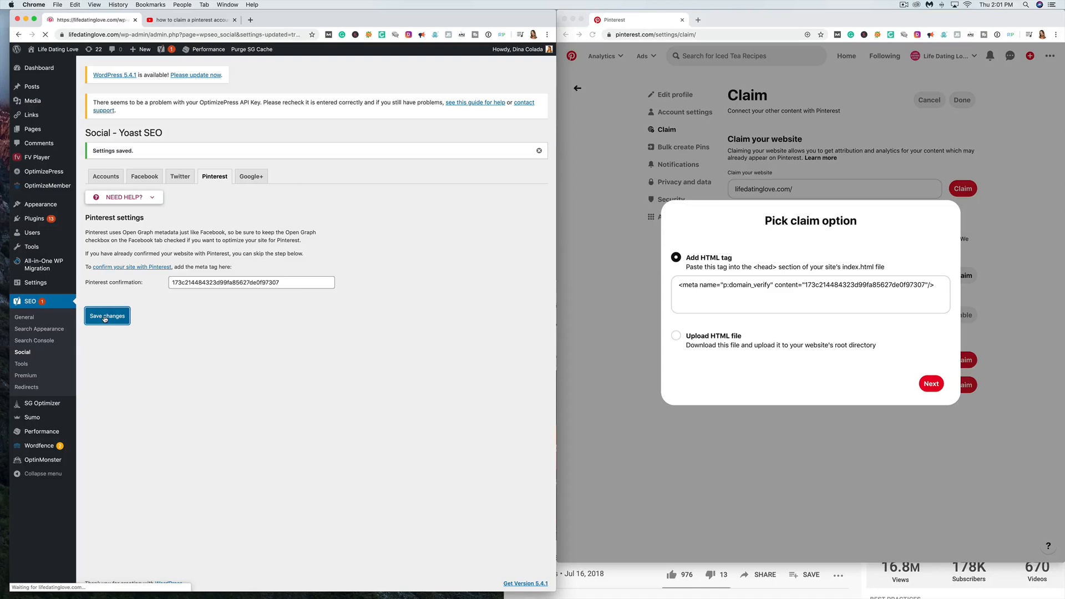
left_click(106, 315)
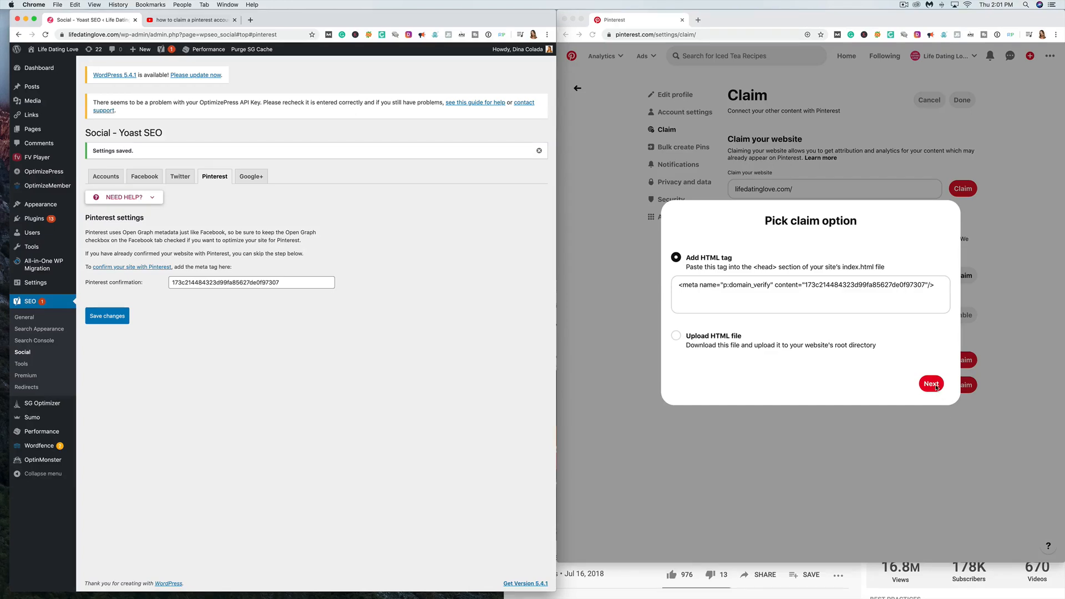
Proceed with the HTML tag claim and submit lifedatinglove.com for review.
left_click(931, 383)
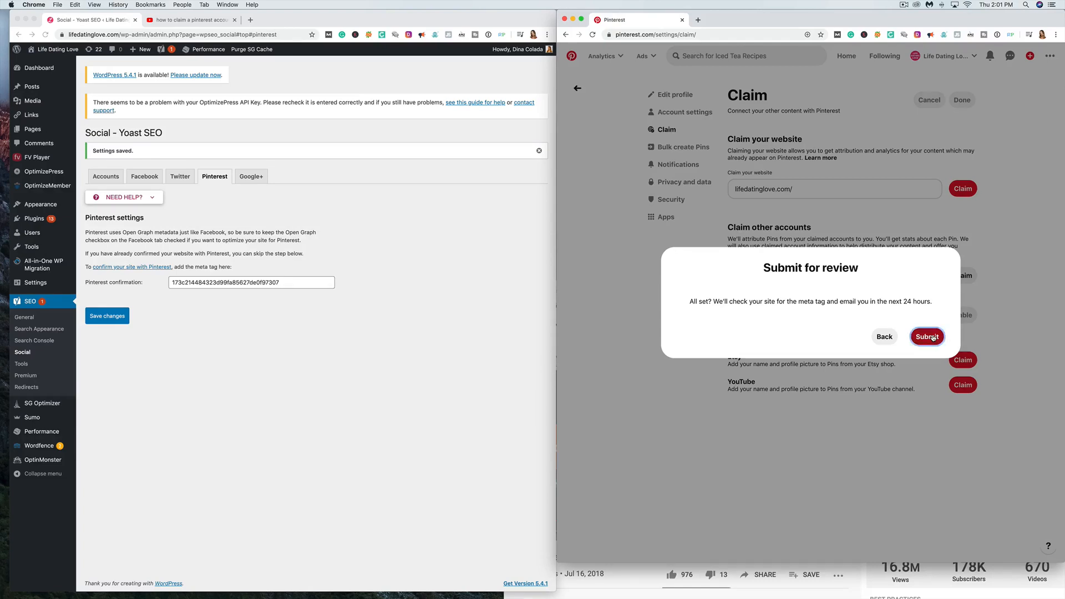
left_click(926, 336)
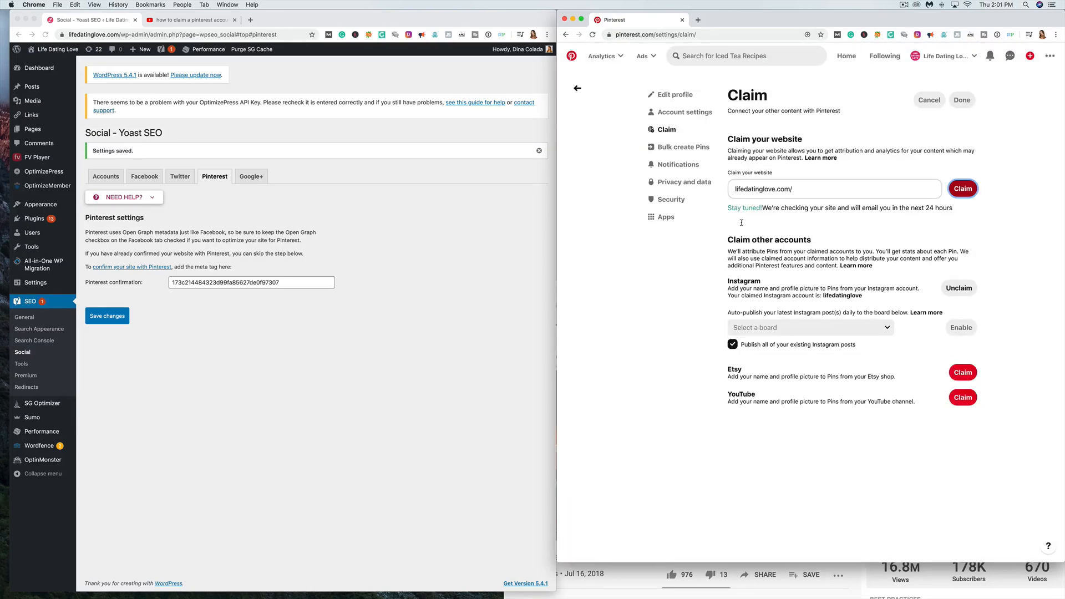